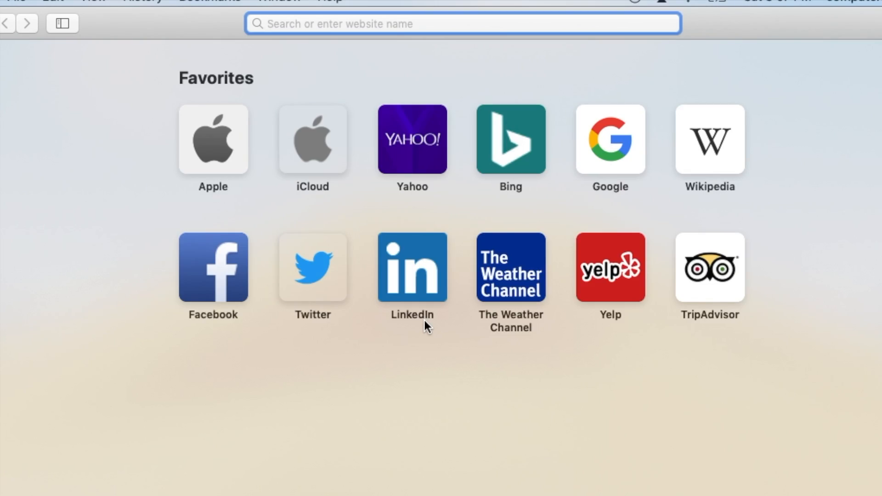
left_click(710, 268)
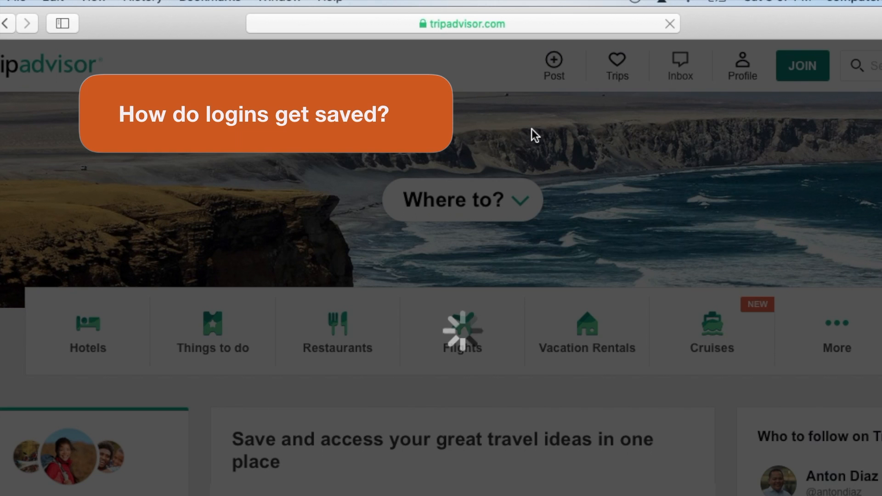
left_click(802, 65)
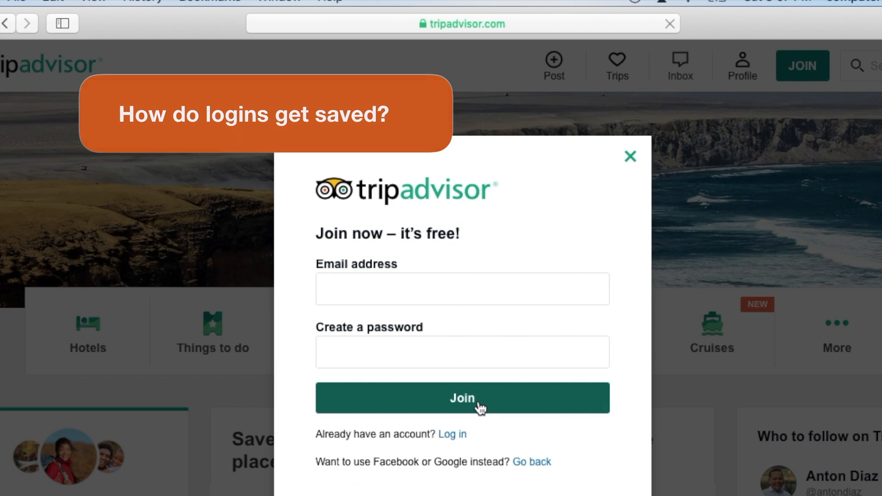
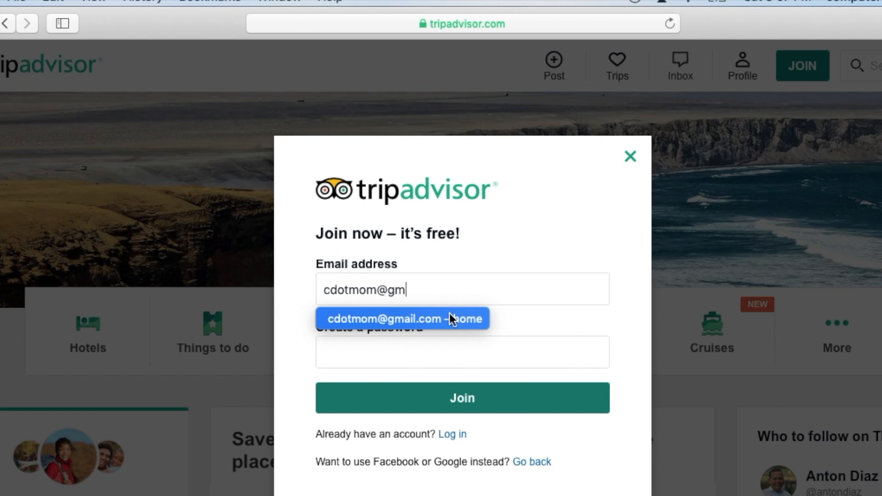
left_click(405, 318)
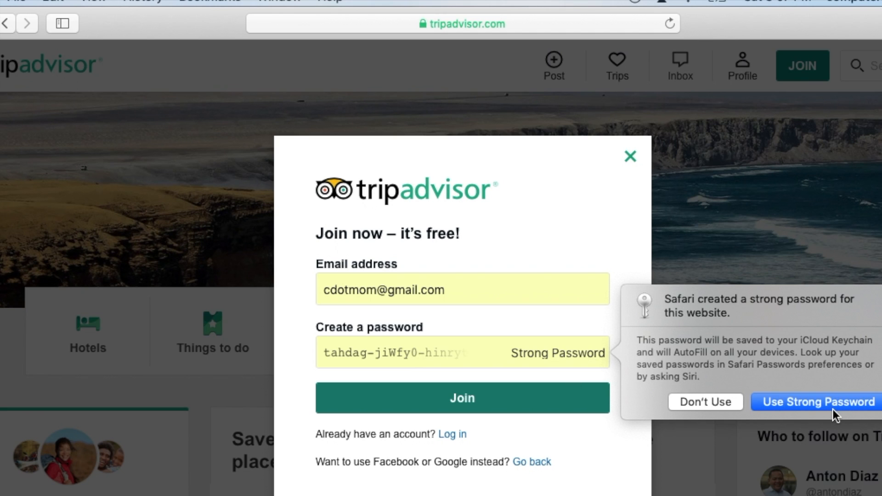
left_click(705, 402)
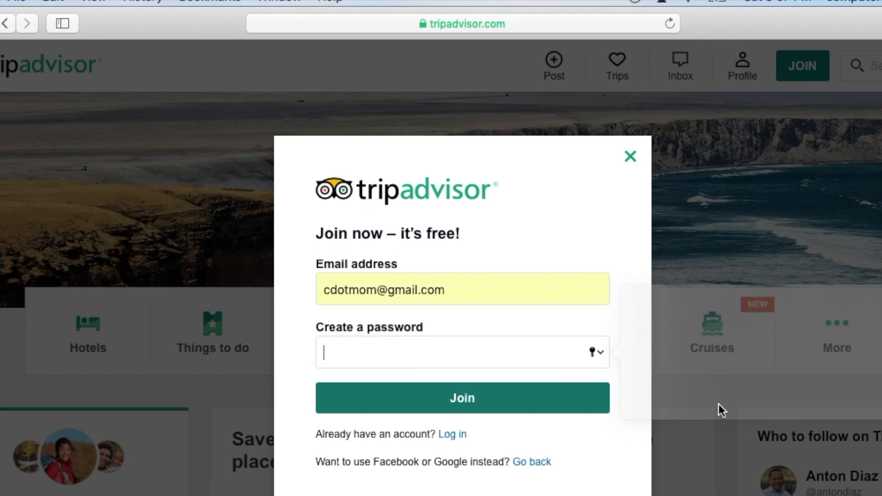
type("password")
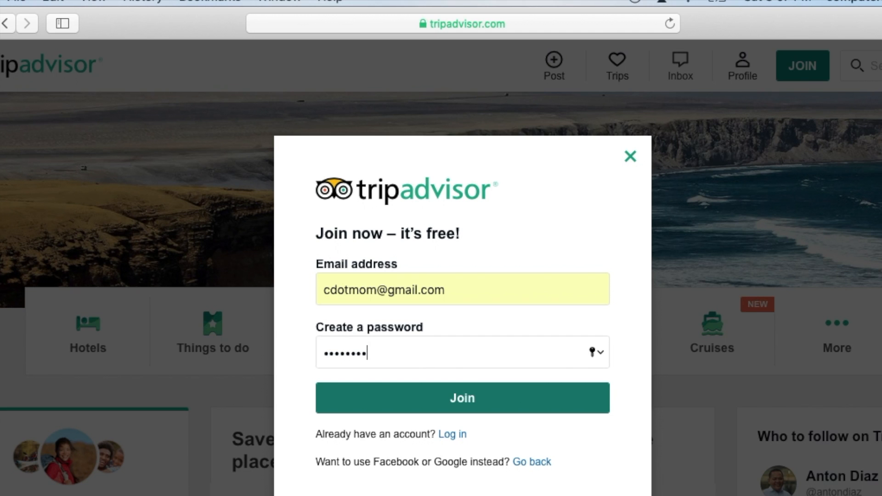
left_click(462, 398)
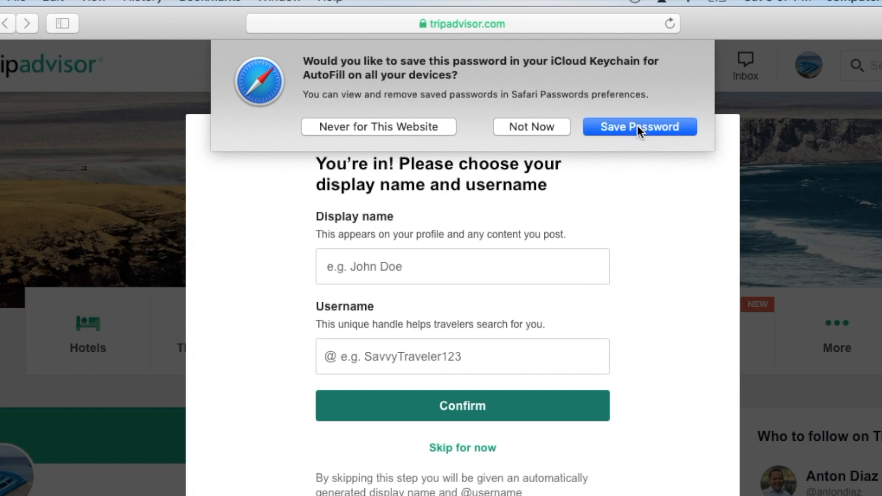
Step: Save the TripAdvisor password, then log back in with the autofilled saved login
left_click(640, 126)
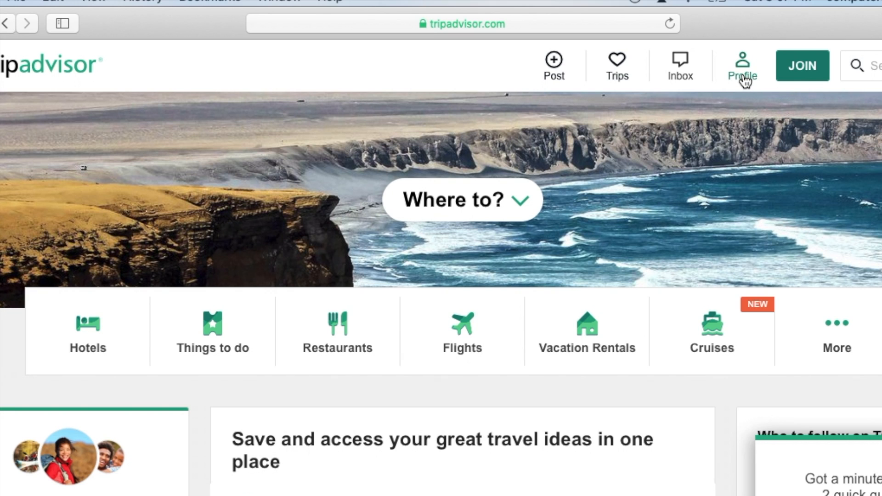
mouse_move(745, 78)
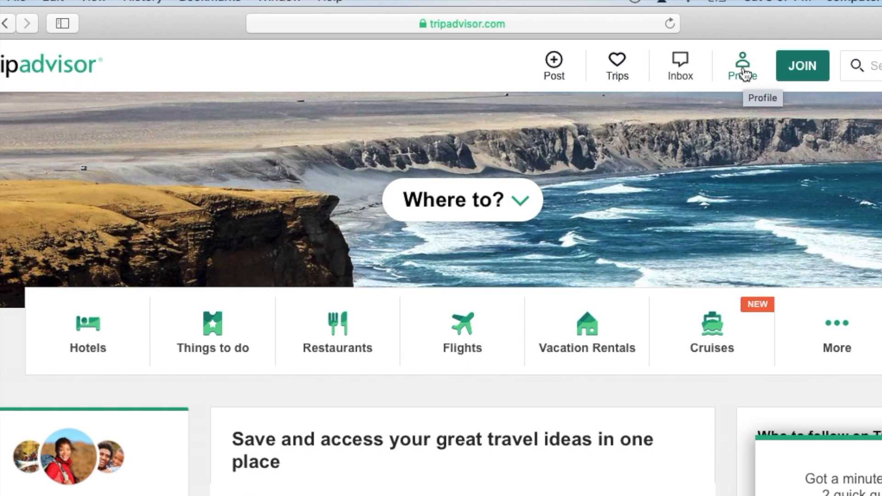
left_click(742, 60)
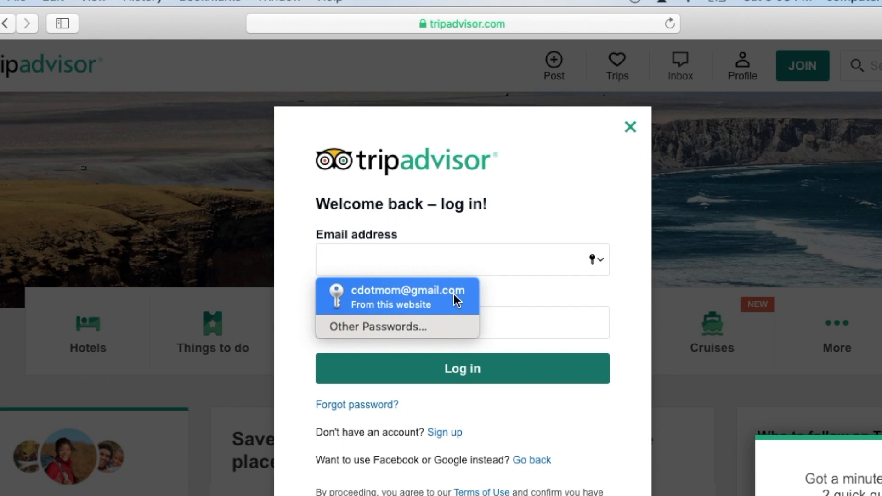
left_click(397, 297)
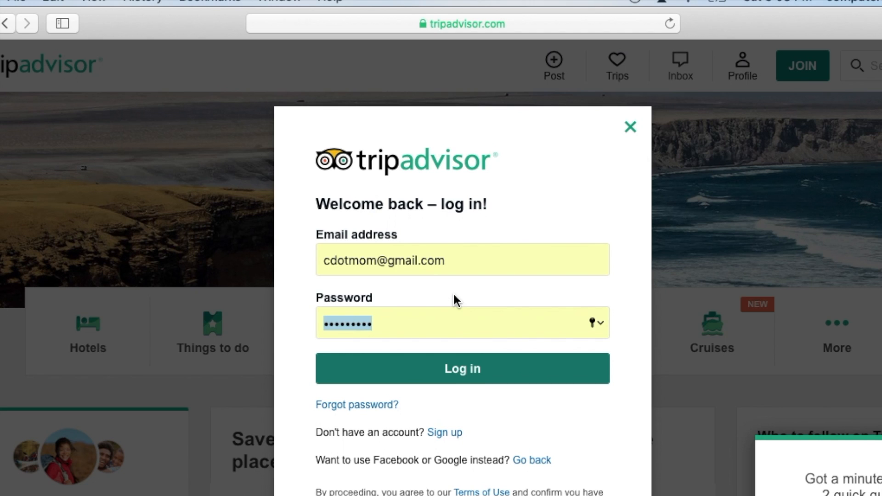
left_click(462, 368)
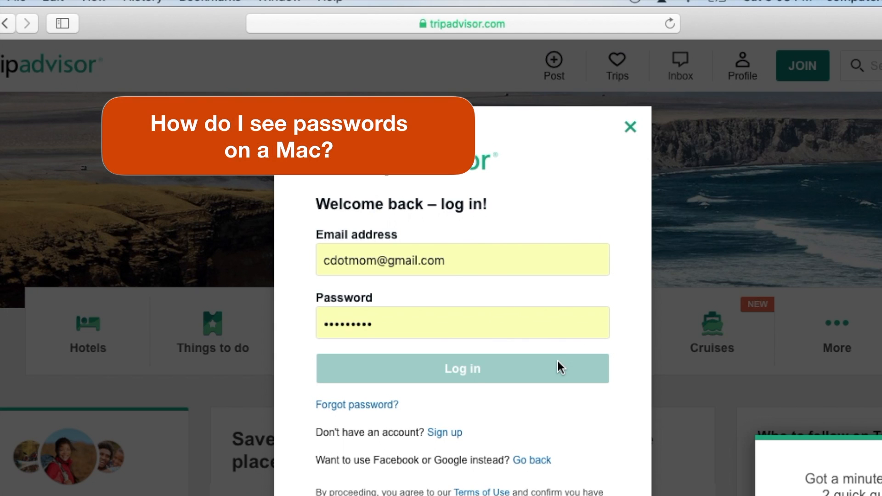
Step: Close the TripAdvisor window, relaunch Safari, and open Preferences at the Passwords pane
left_click(461, 369)
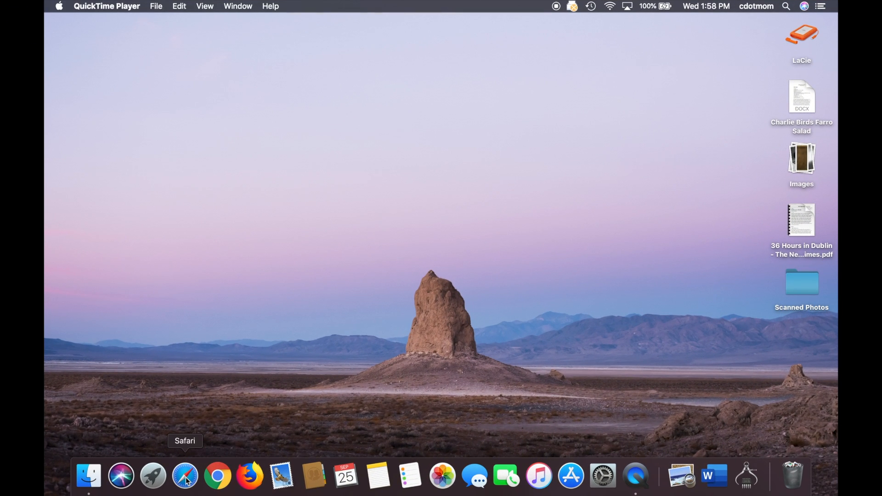
left_click(184, 479)
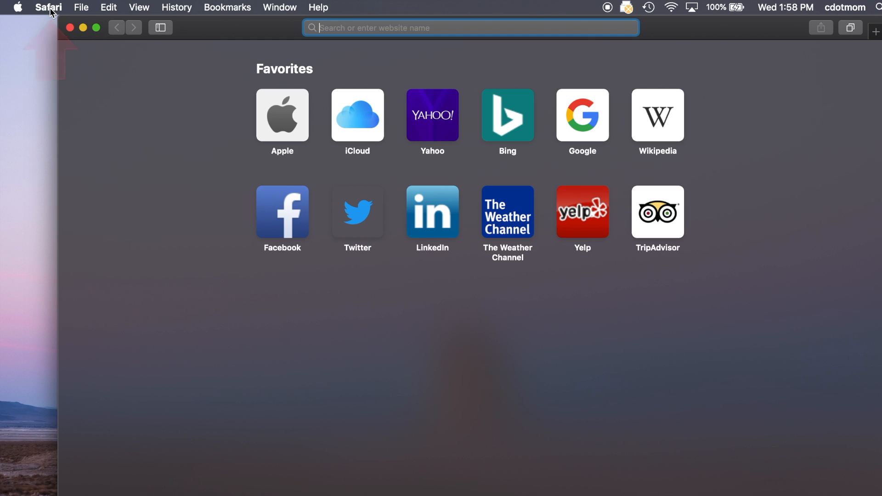
left_click(38, 6)
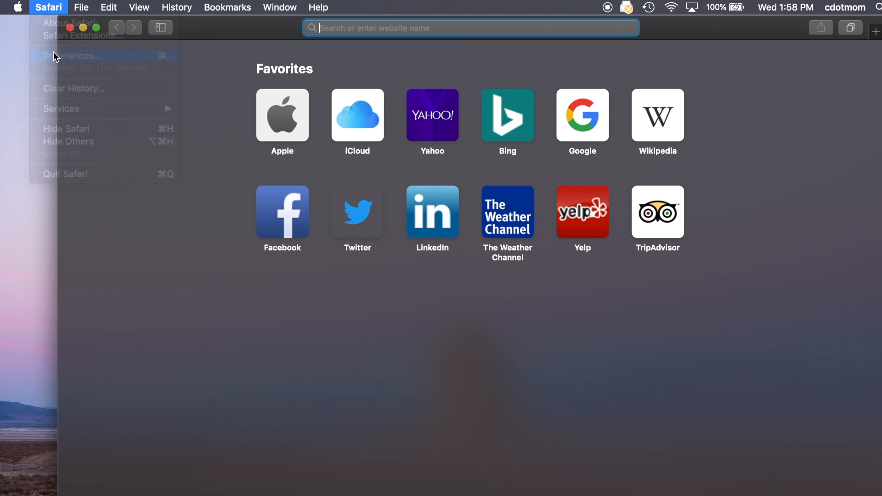
left_click(71, 56)
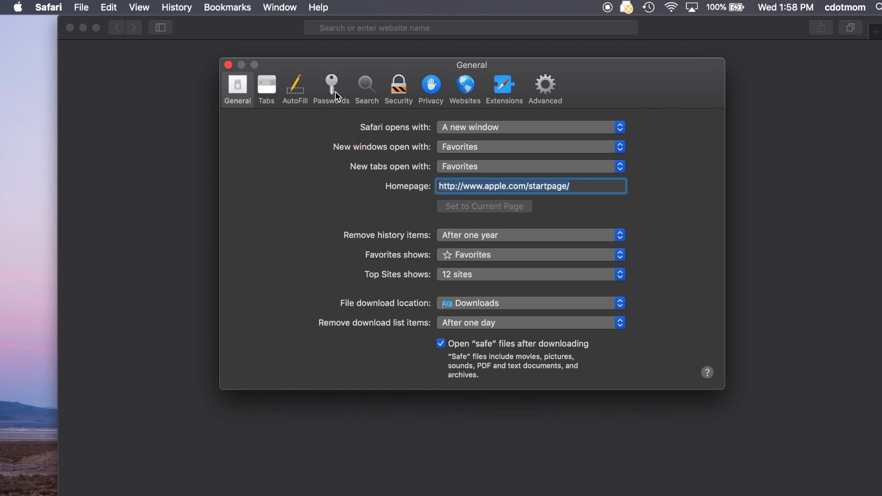
left_click(331, 85)
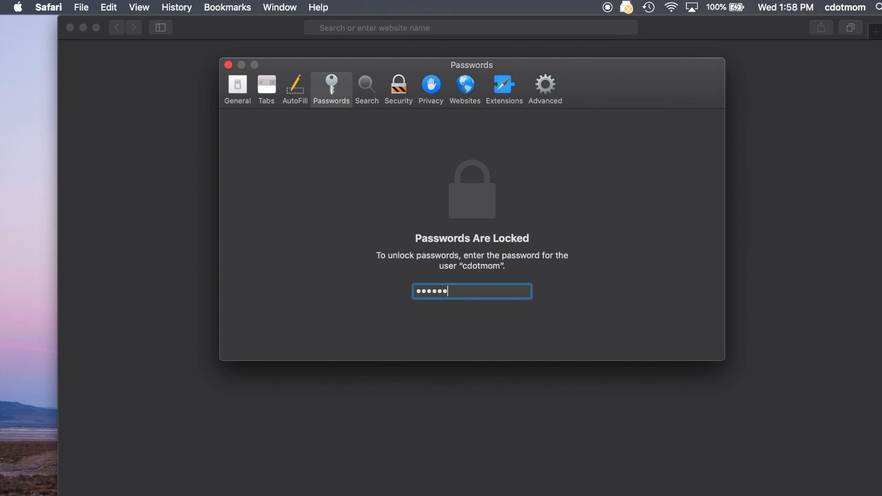
Step: Unlock the saved passwords, search for 'dell', then clear the search to list all logins
key("Return")
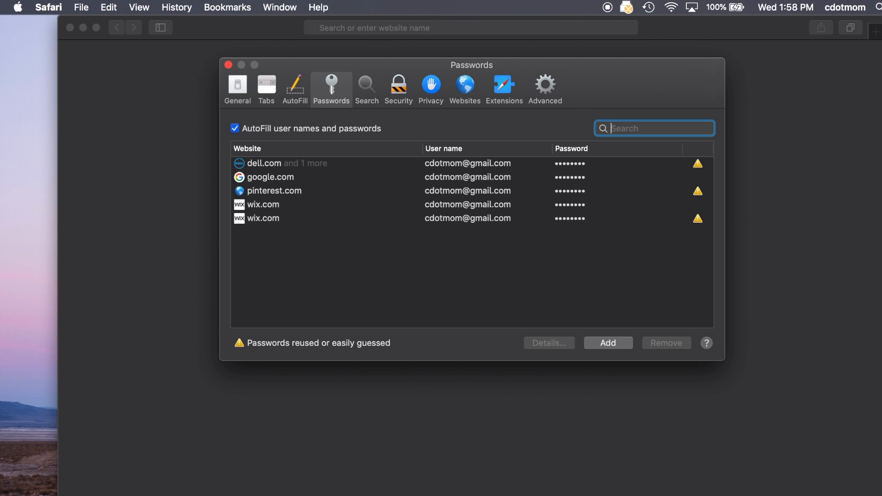
mouse_move(709, 108)
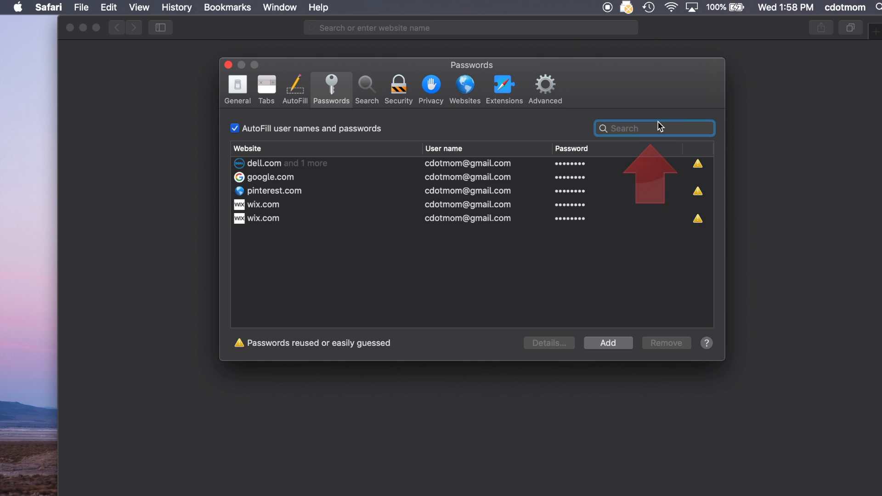
type("dell")
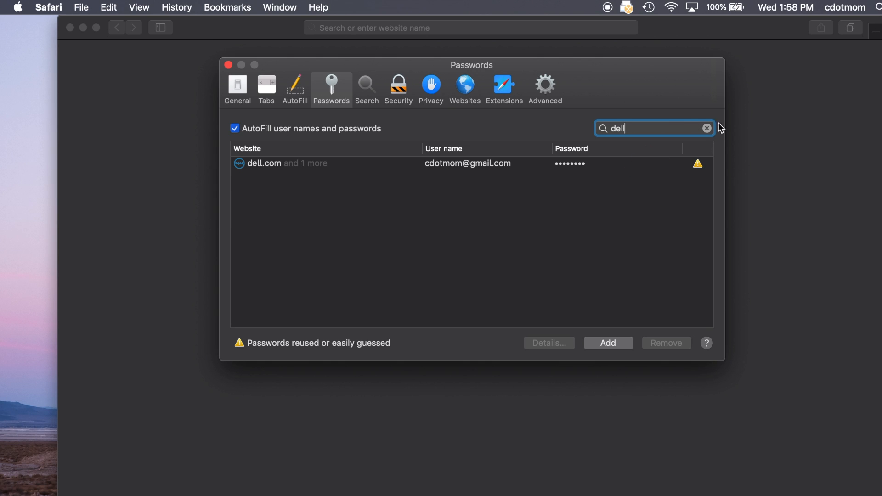
left_click(707, 128)
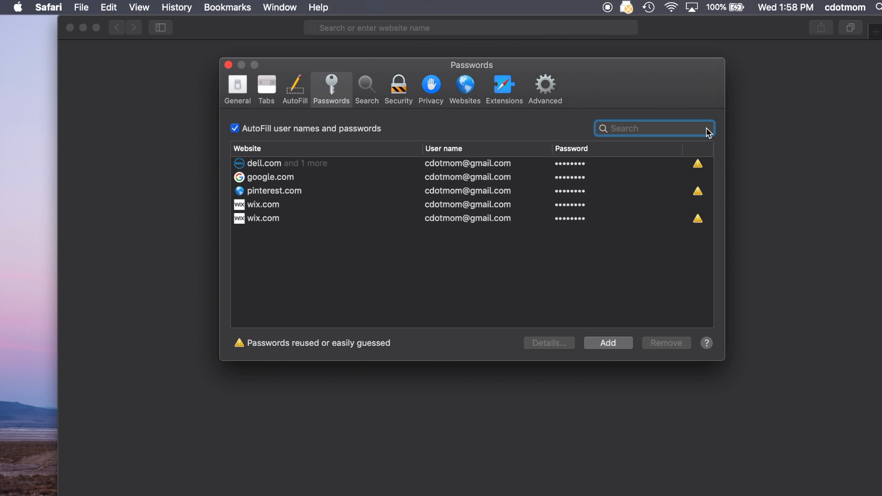
mouse_move(283, 224)
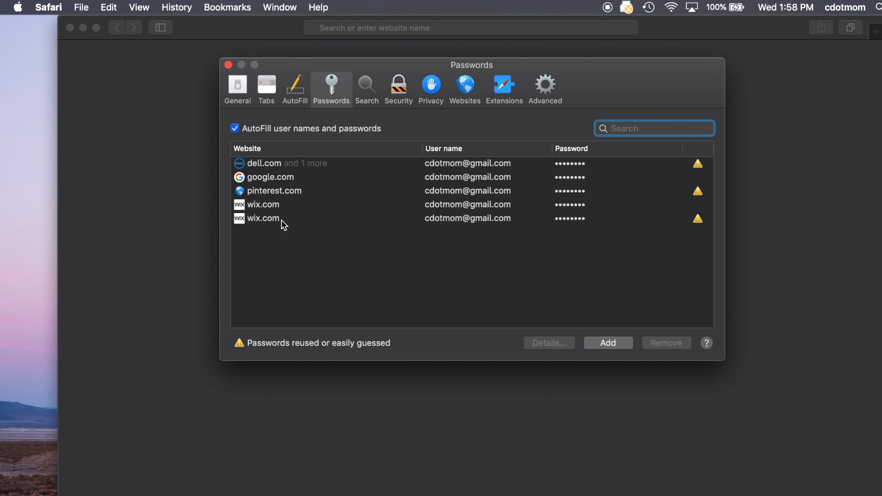
Step: Show the second wix.com login's password and details with its weak-password warning, then close Preferences
left_click(279, 218)
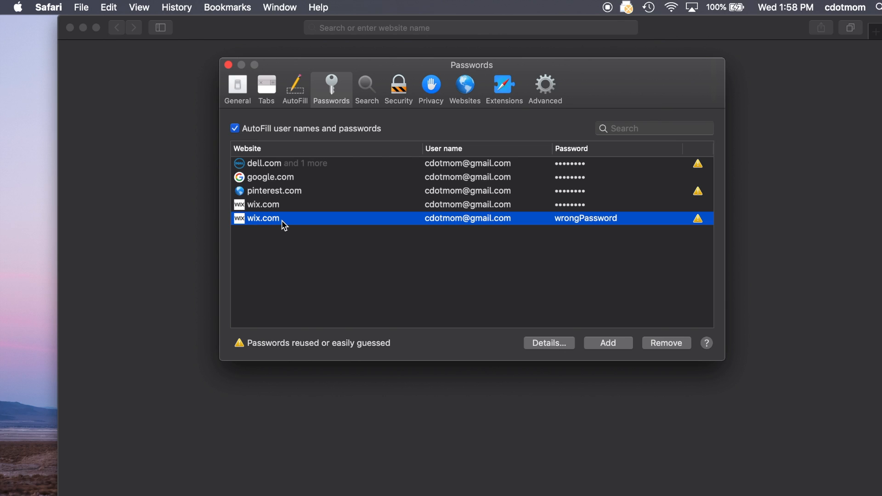
right_click(341, 219)
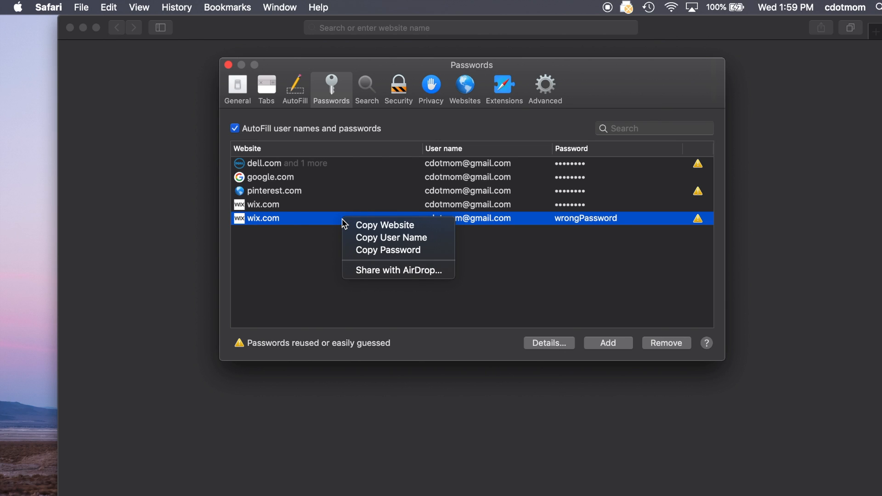
mouse_move(285, 224)
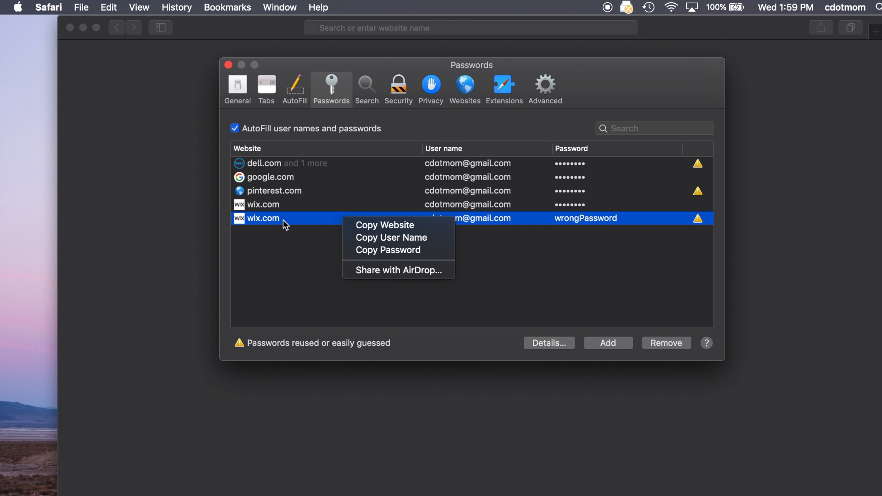
left_click(277, 222)
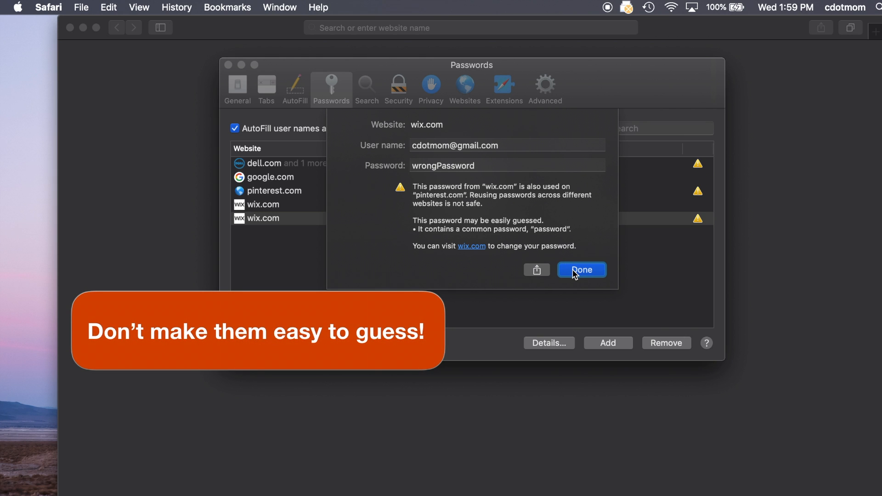
left_click(582, 270)
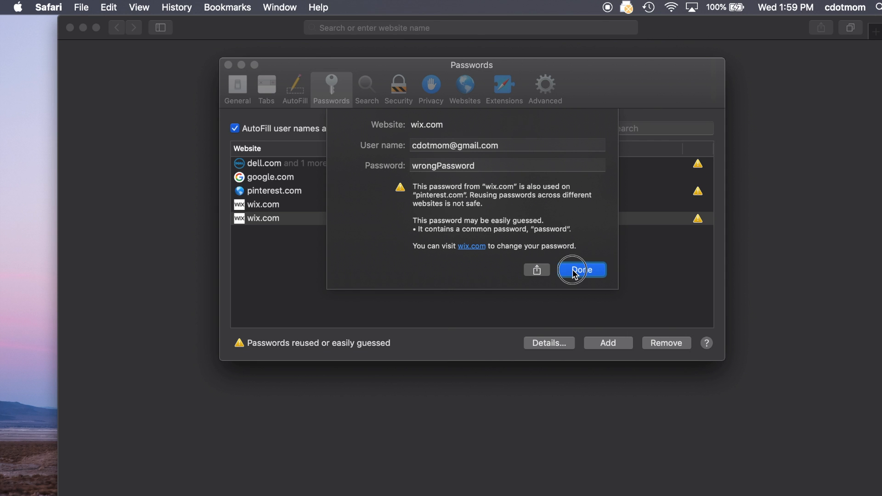
left_click(581, 270)
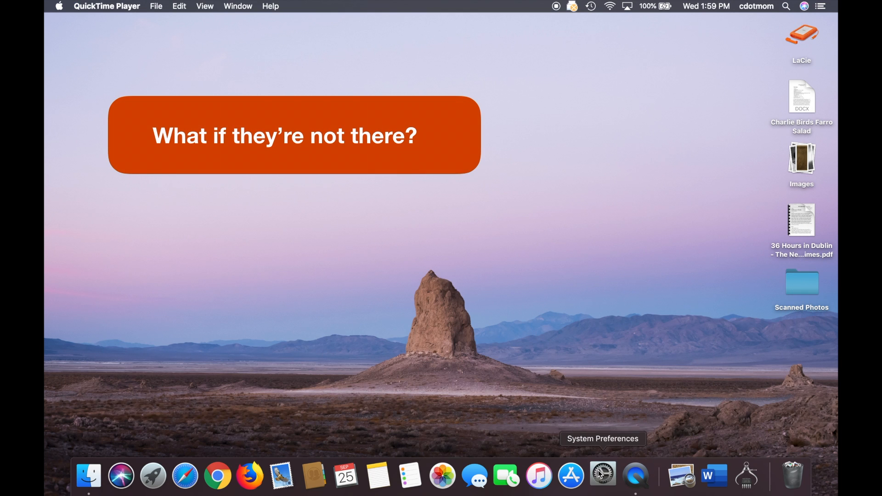
Step: Open the iCloud pane in System Preferences and scroll through the synced services
left_click(603, 477)
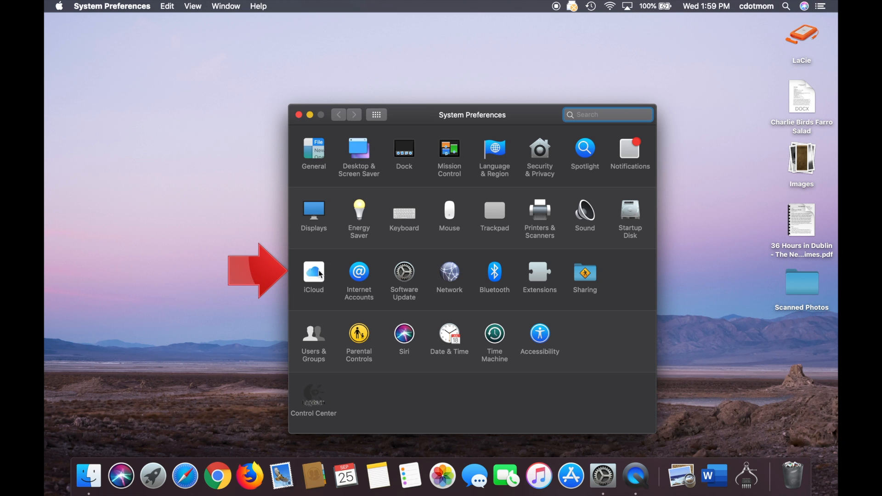
left_click(313, 273)
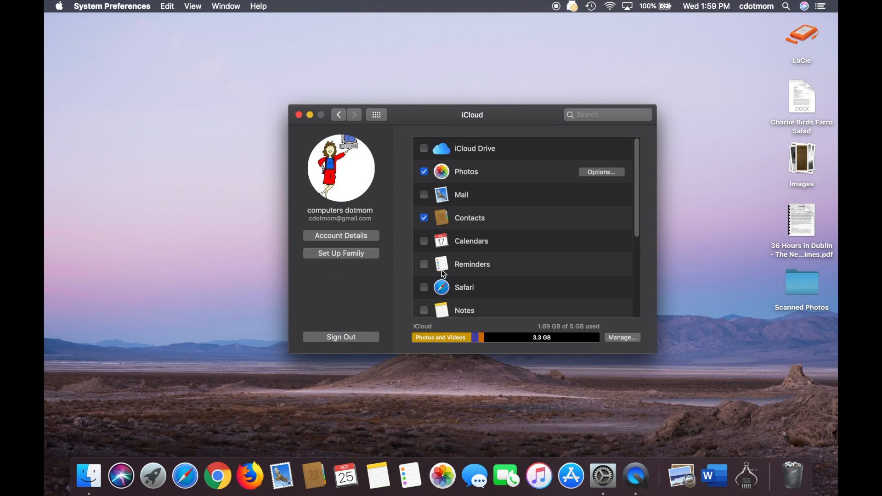
scroll("down", 3)
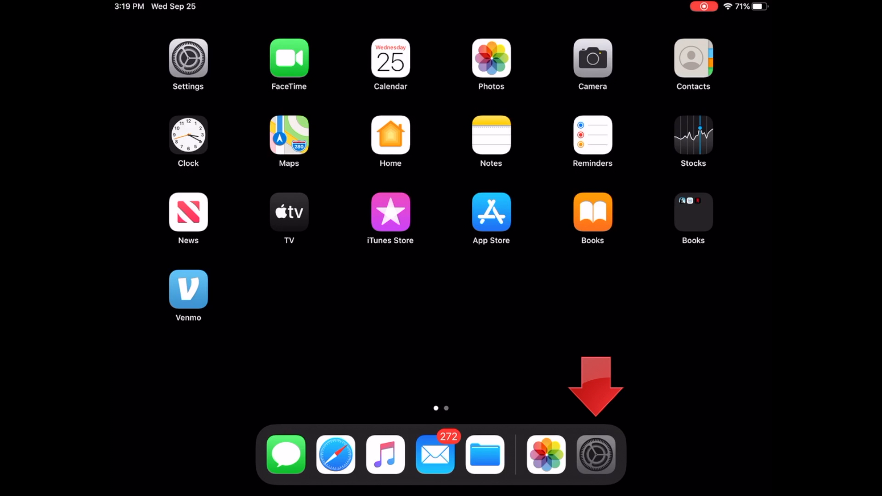
Step: On the iPad, open Settings > Passwords & Accounts > Website & App Passwords
left_click(603, 455)
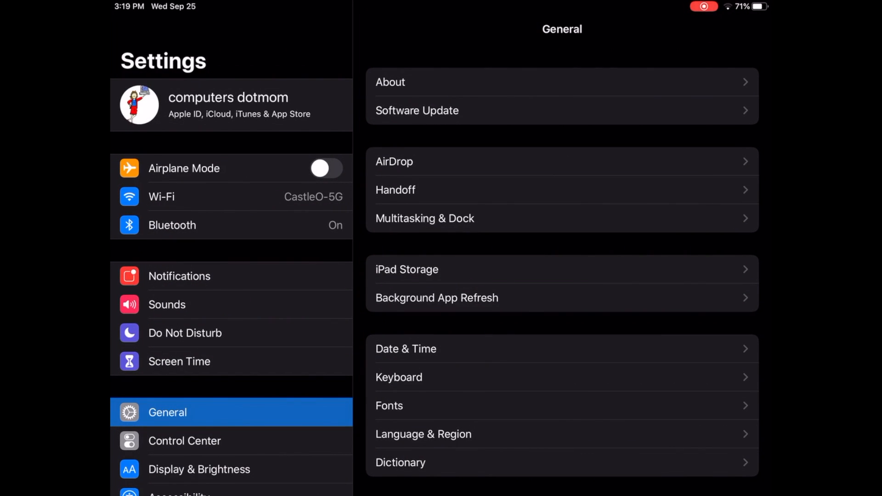
scroll("down", 3)
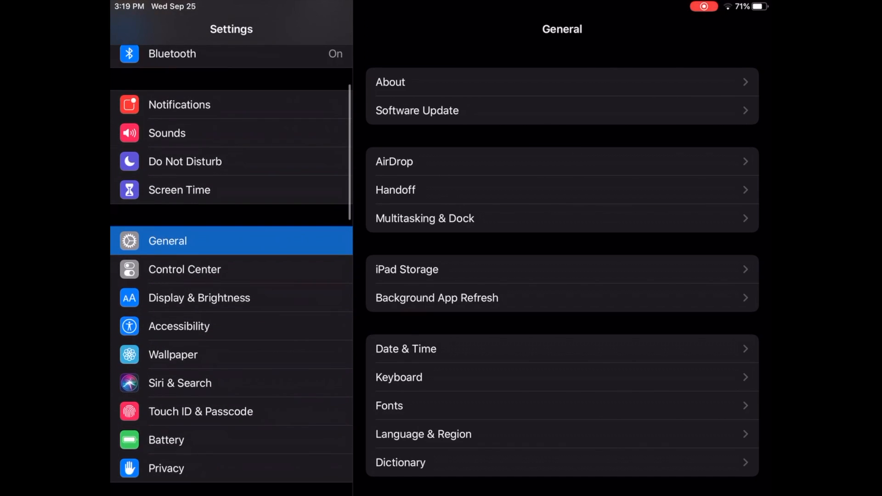
left_click(205, 384)
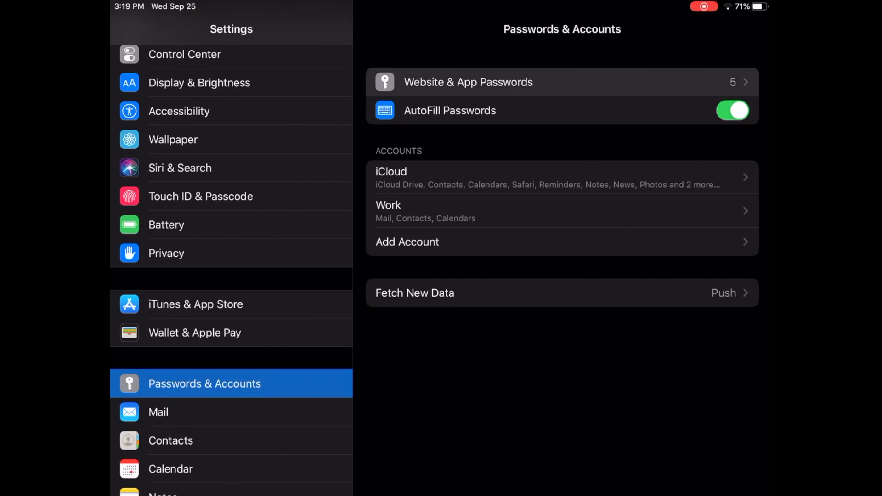
left_click(468, 82)
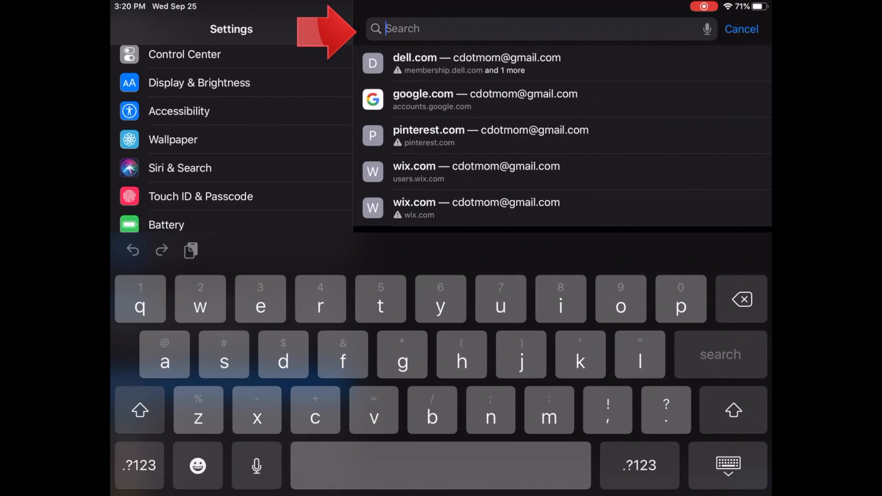
Step: Search saved passwords for 'wi', then open Apple ID > iCloud and scroll to Keychain
type("wi")
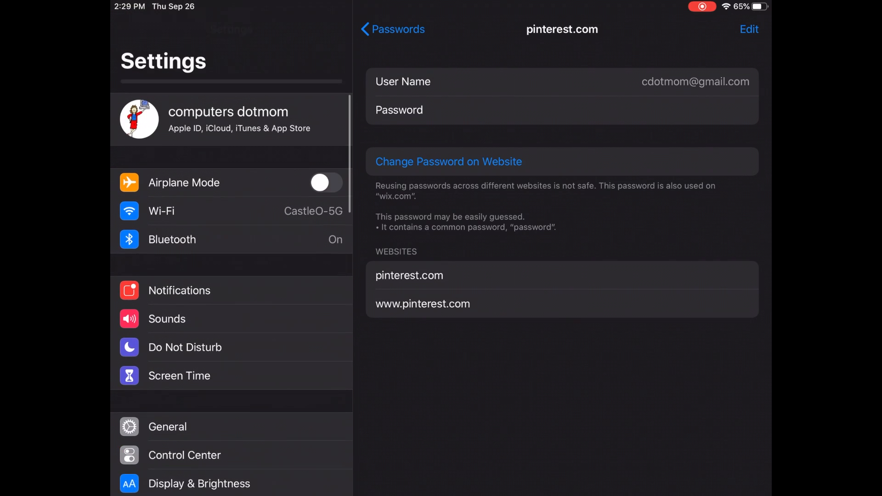
left_click(230, 118)
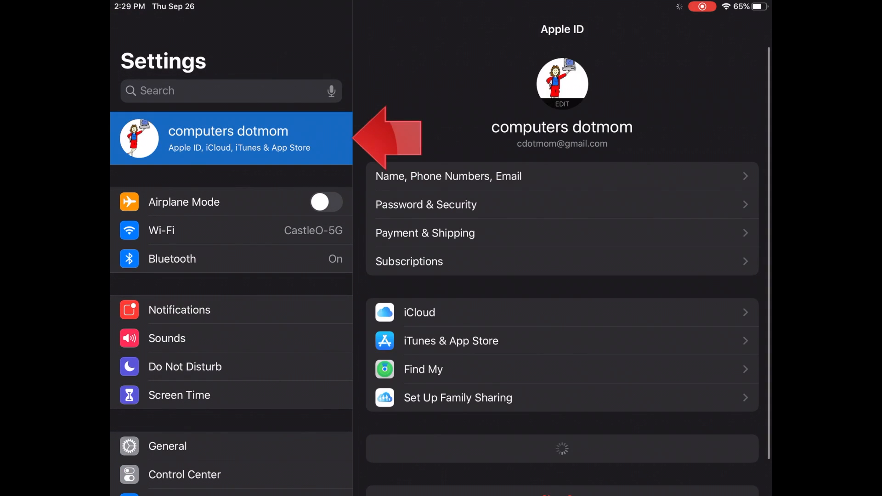
scroll("down", 3)
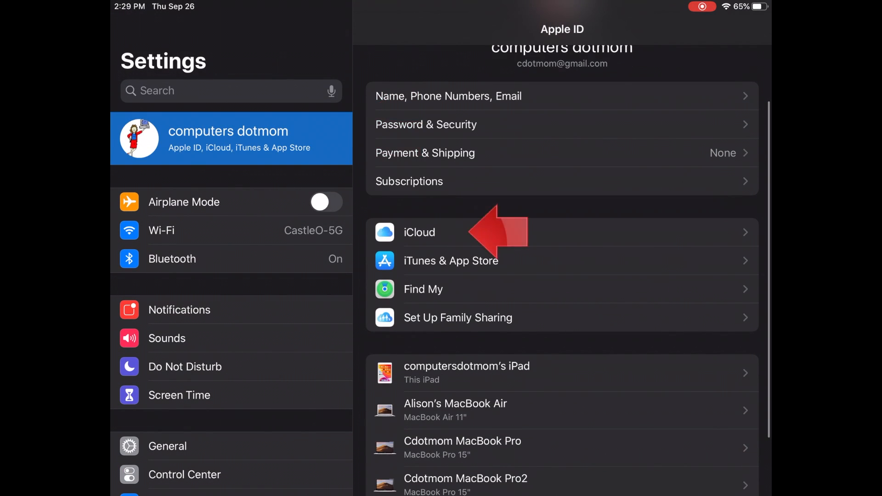
left_click(418, 232)
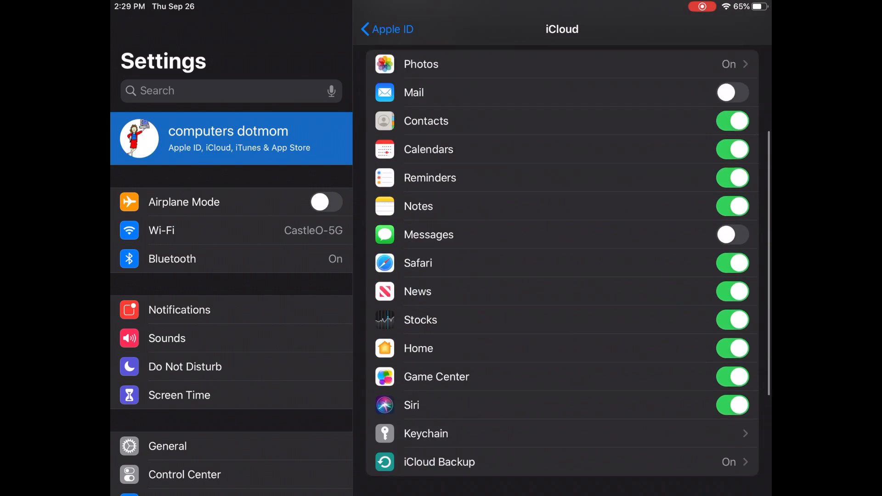
scroll("down", 3)
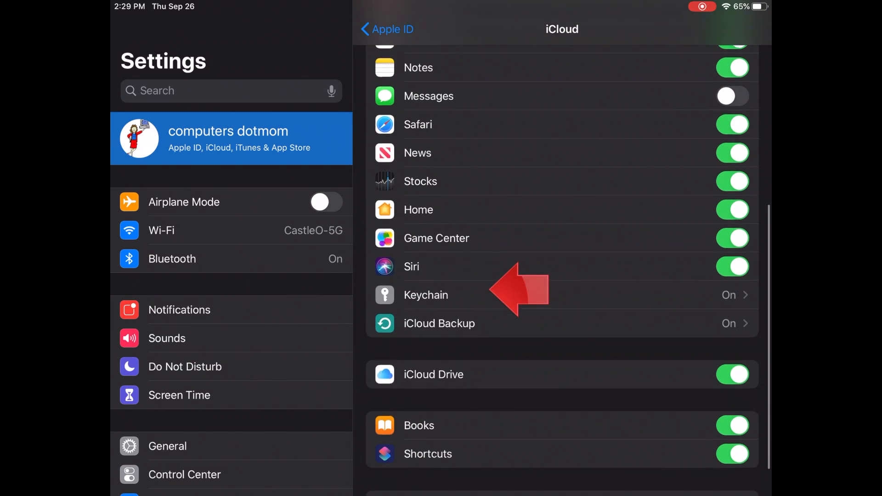